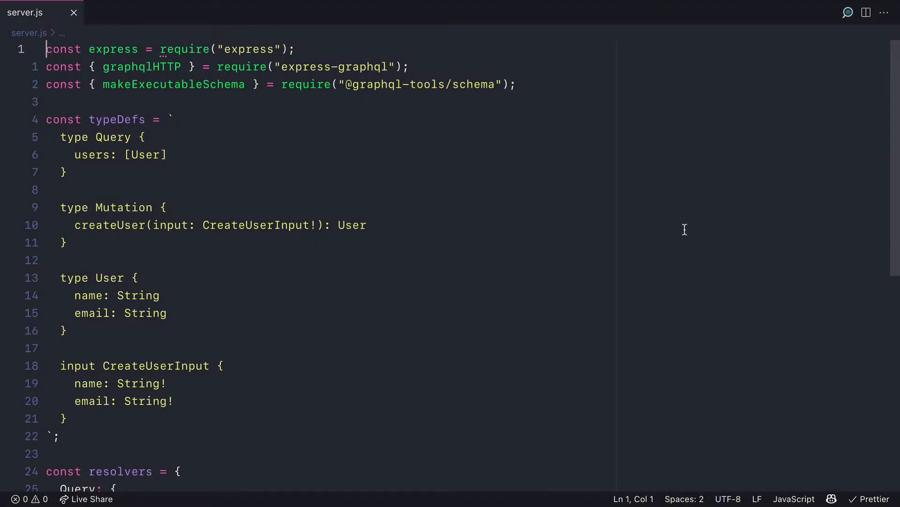
scroll(down, 3)
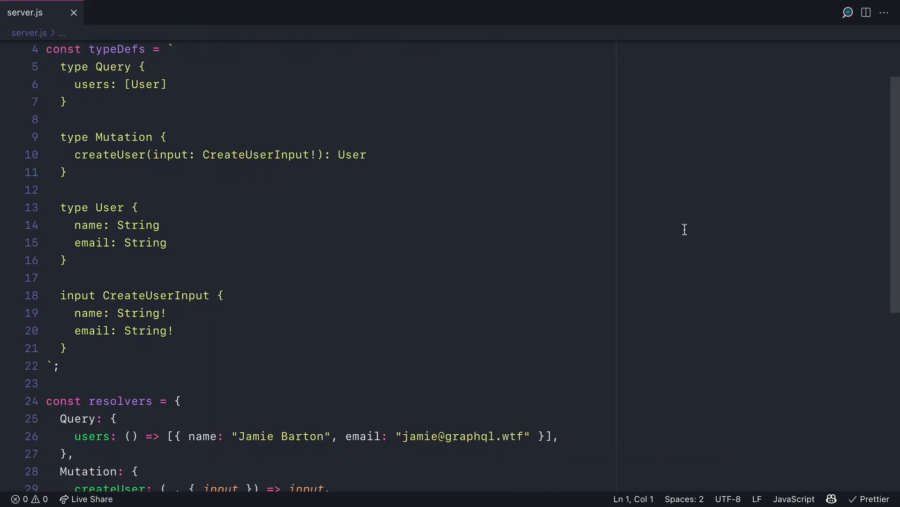
scroll(down, 3)
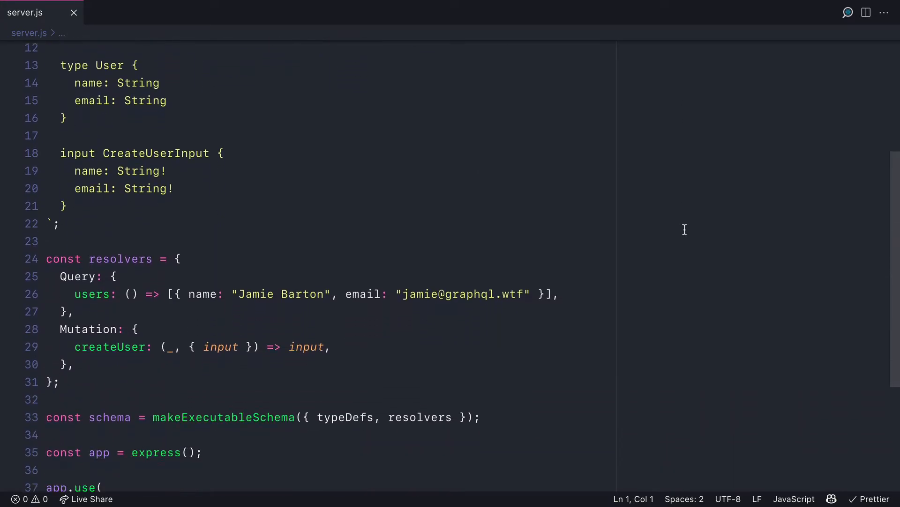
scroll(down, 3)
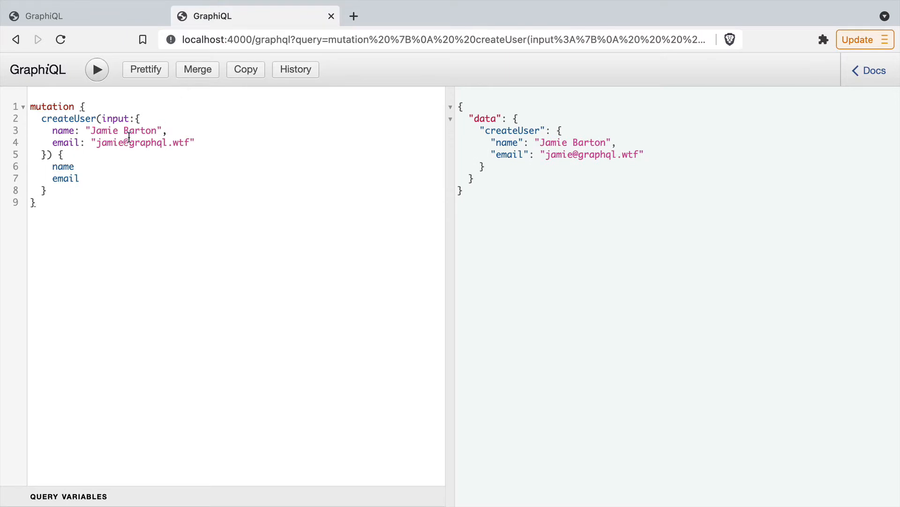
text(sophie)
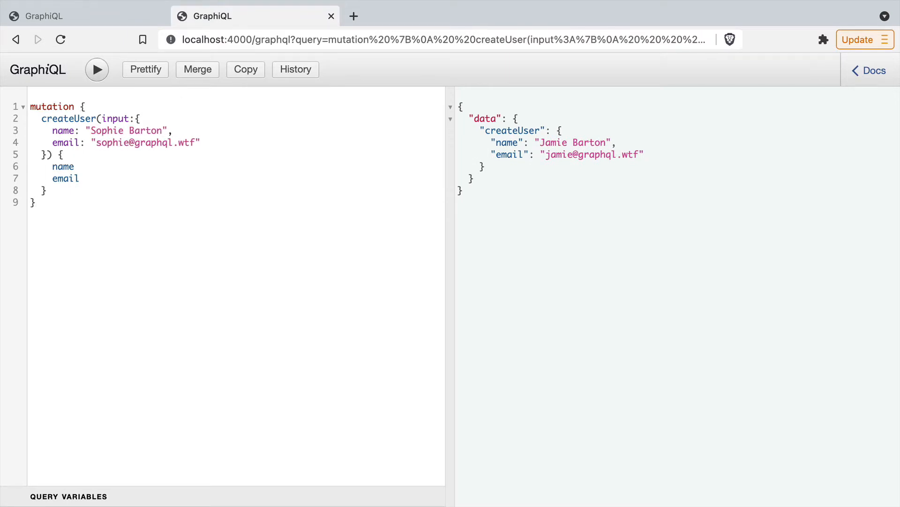
click(97, 69)
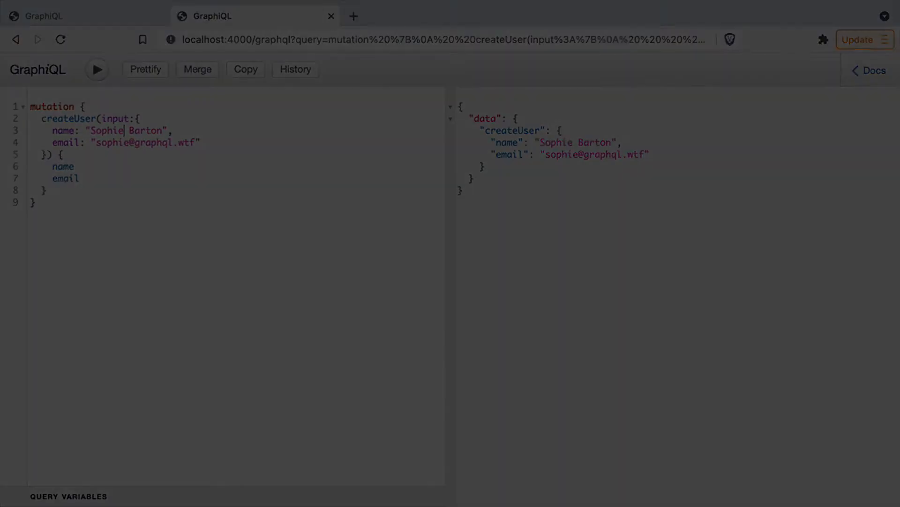
click(872, 70)
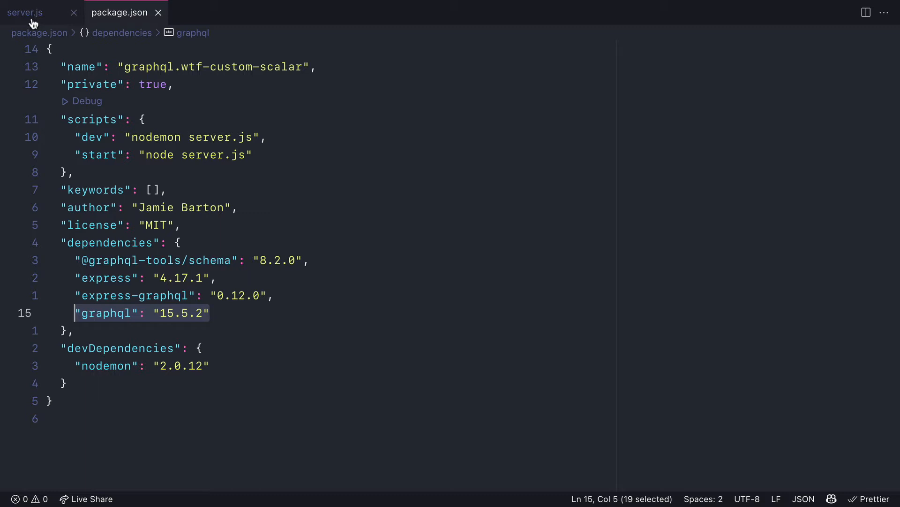
Add 'scalar EmailAddress' to typeDefs and retype the email fields as EmailAddress.
click(25, 12)
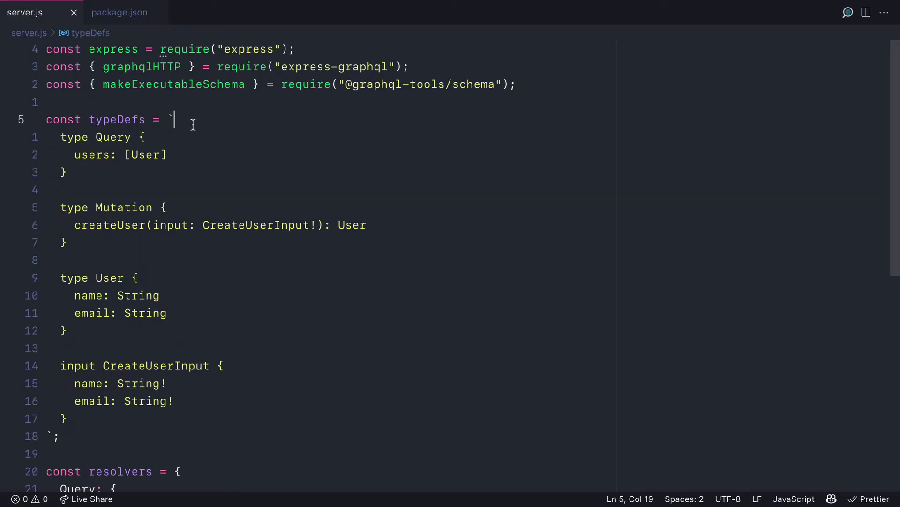
text(scalar EmailAddress)
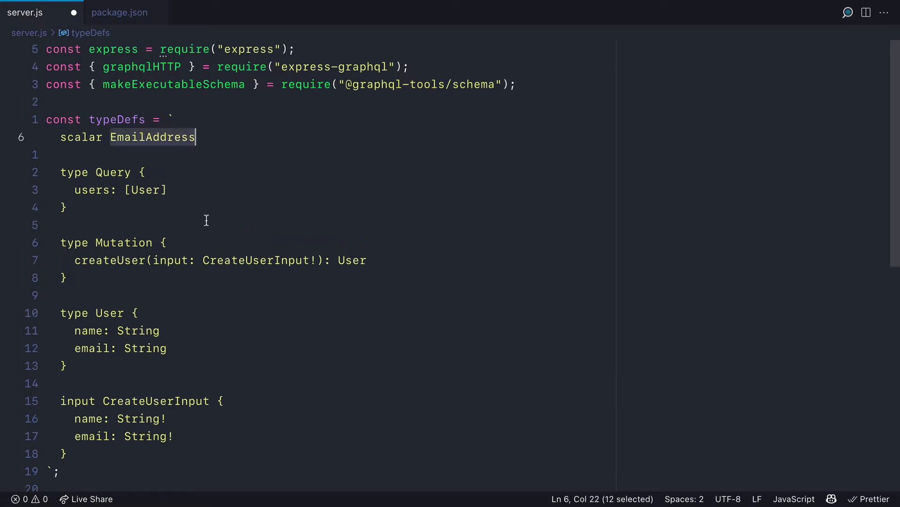
scroll(down, 3)
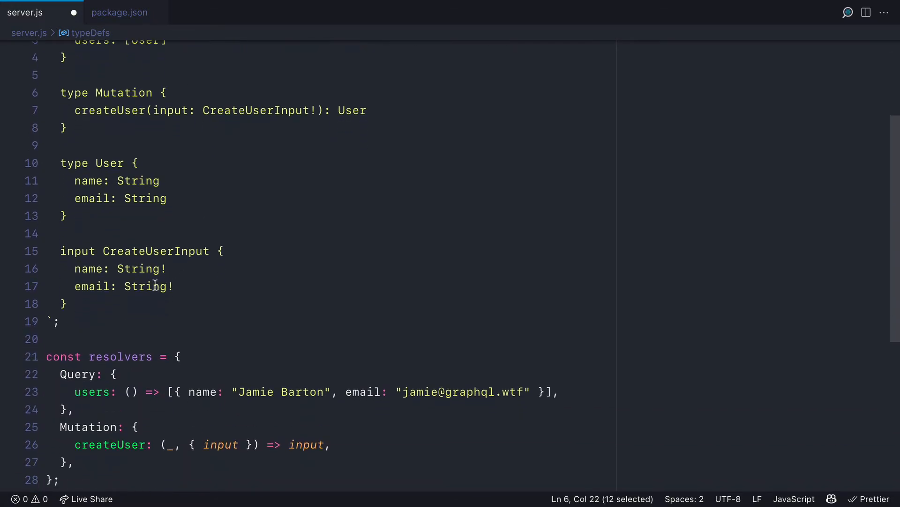
text(EmailAddress)
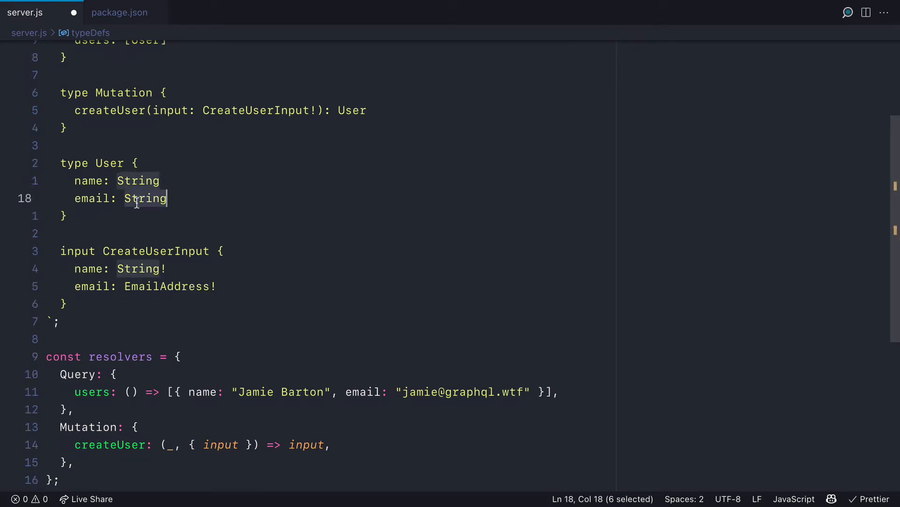
text(EmailAddress)
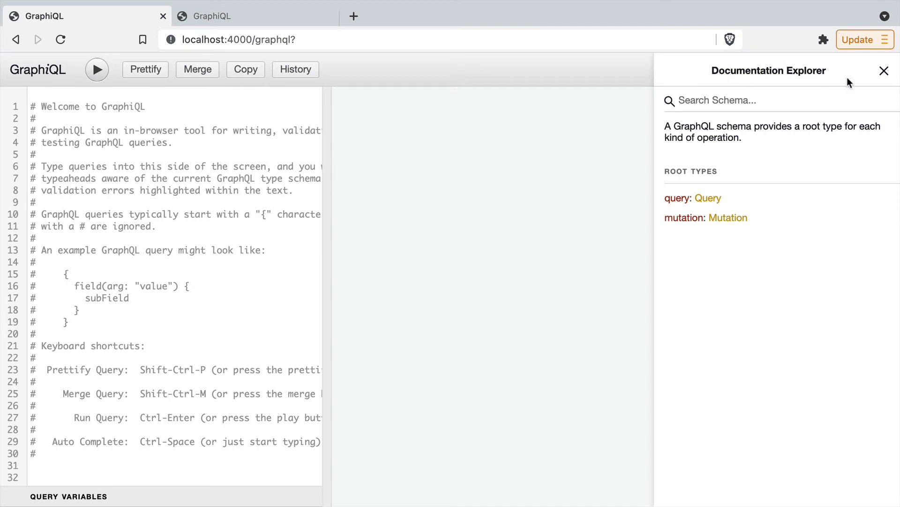
Reopen the Docs panel and browse Query > User to see email typed EmailAddress.
click(883, 71)
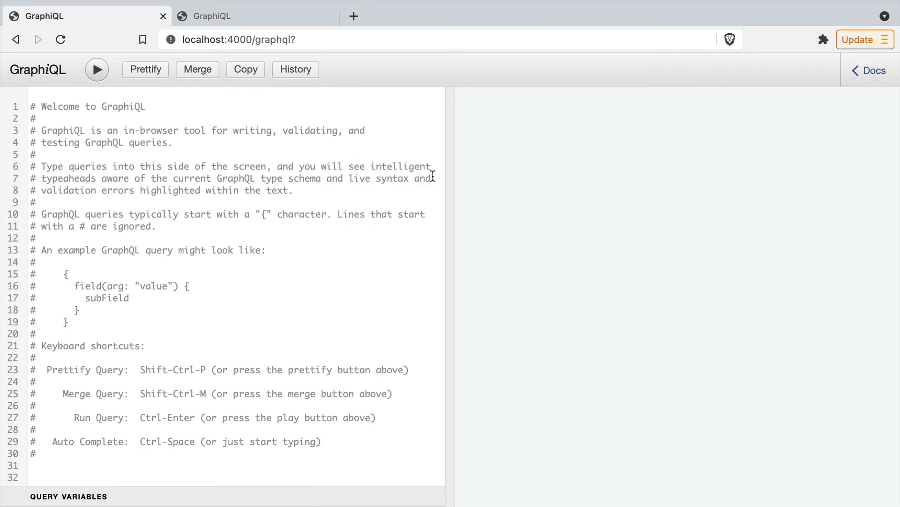
click(869, 70)
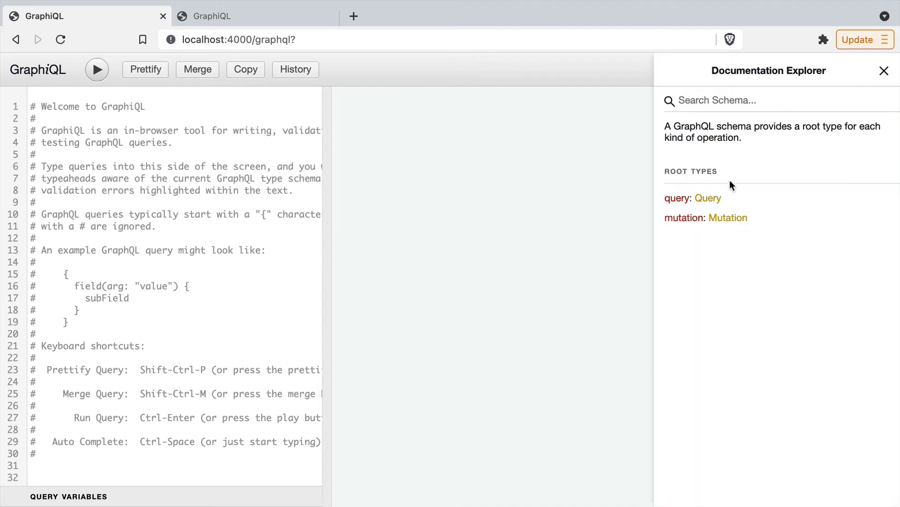
click(708, 198)
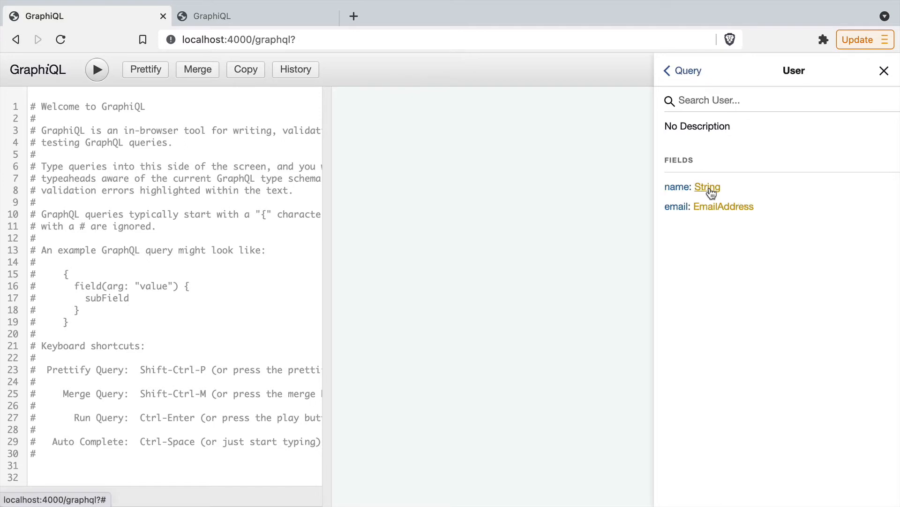
mouse_move(762, 227)
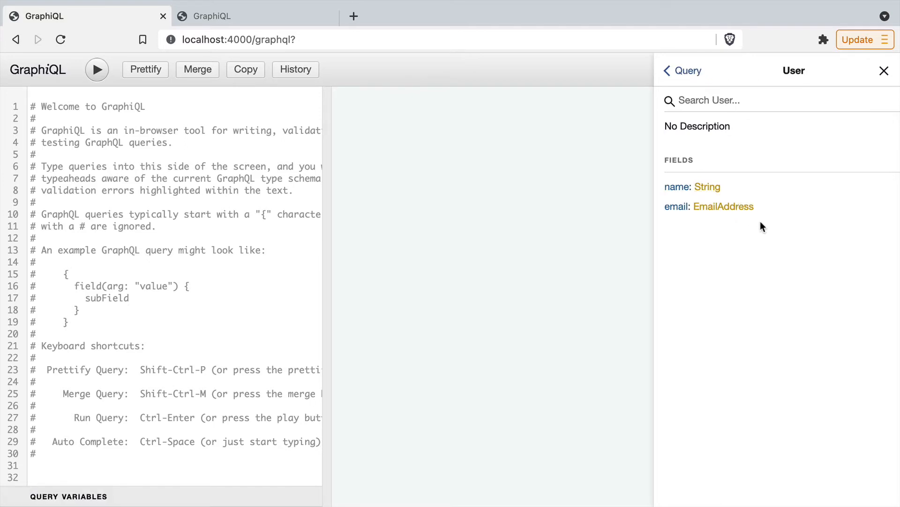
click(722, 207)
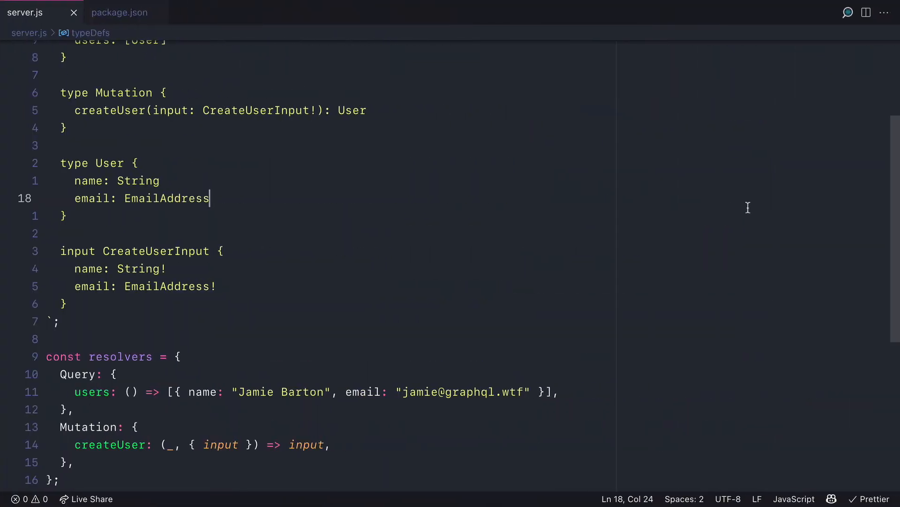
Import GraphQLScalarType and declare GraphQLEmailAddress as a new GraphQLScalarType.
scroll(up, 3)
text(const {} = require('graphql)
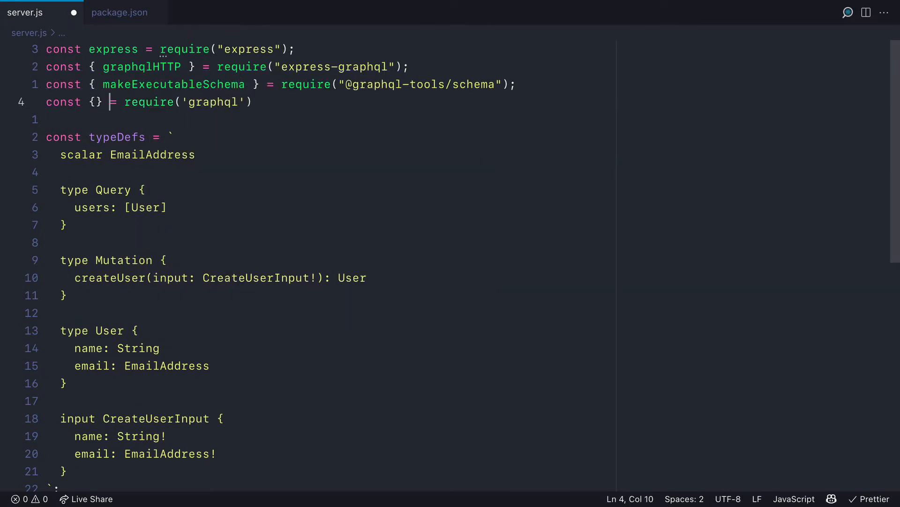
text(GraphQLScalarType)
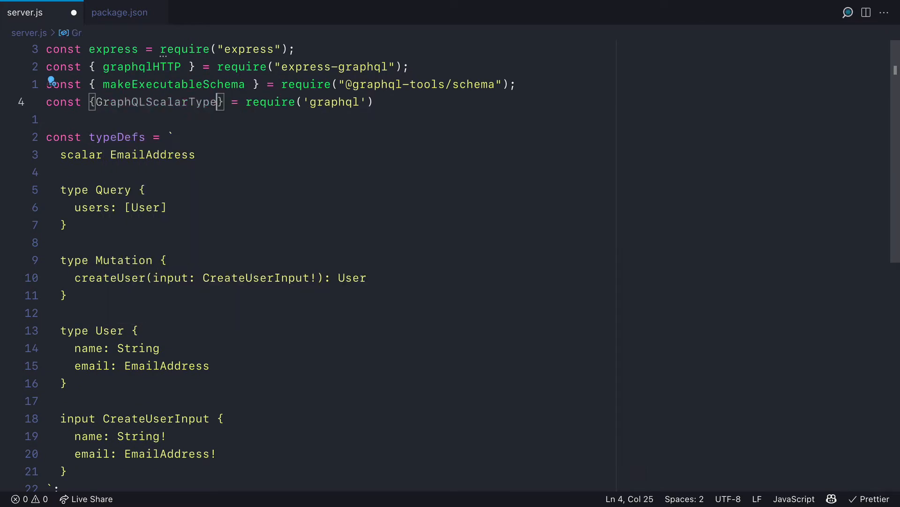
double_click(156, 102)
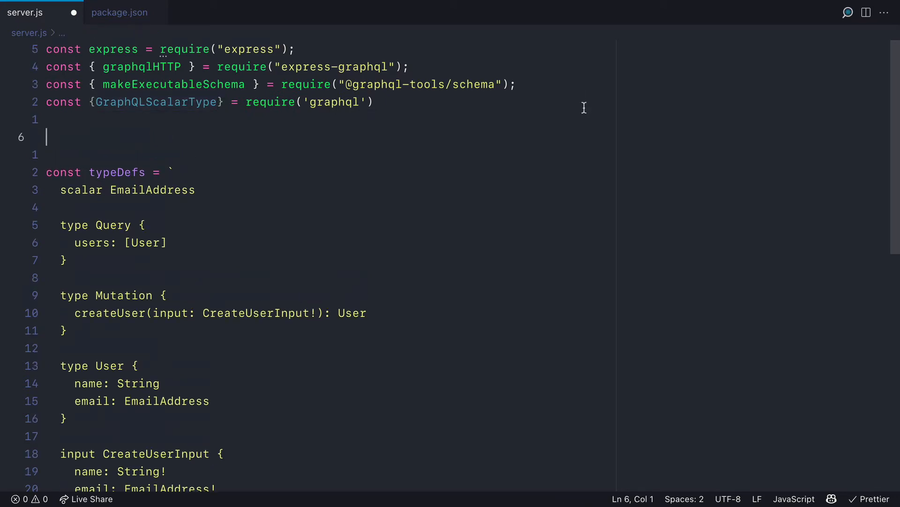
text(const GraphQLEmailA)
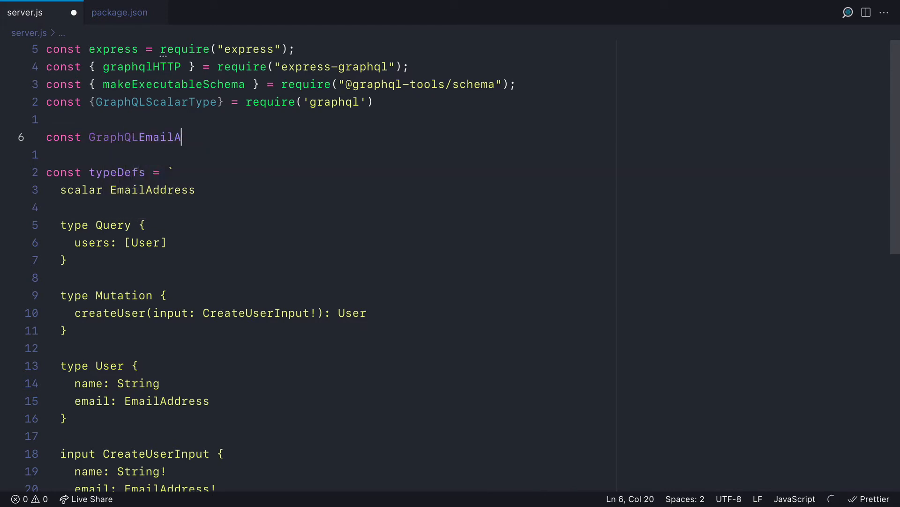
text(ddress =)
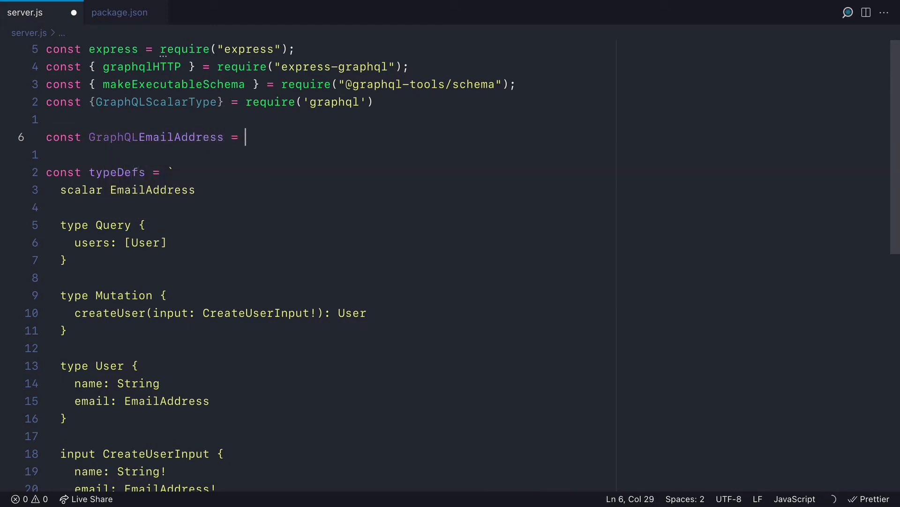
text(new GraphQLScalarType();)
text(const GraphQLEmailAddressConfig)
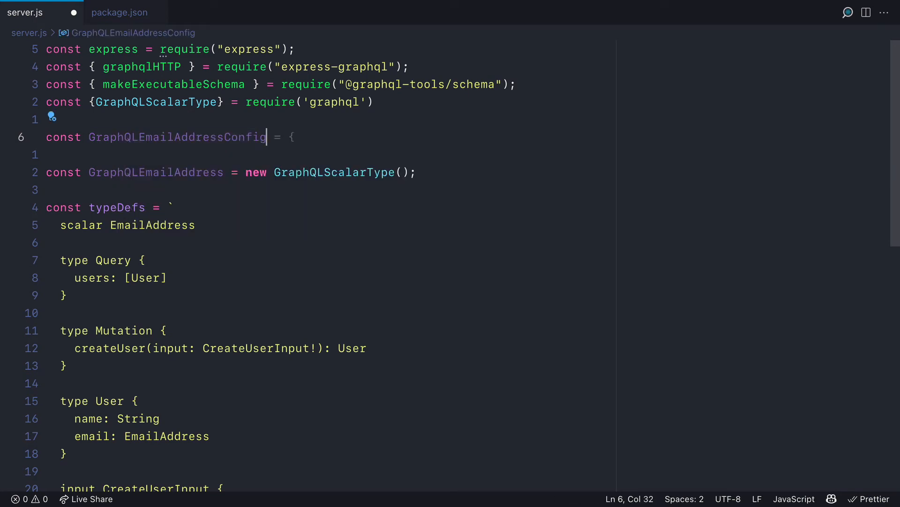
Write the config with name, description and parseValue, register the EmailAddress resolver, and save.
key(Enter)
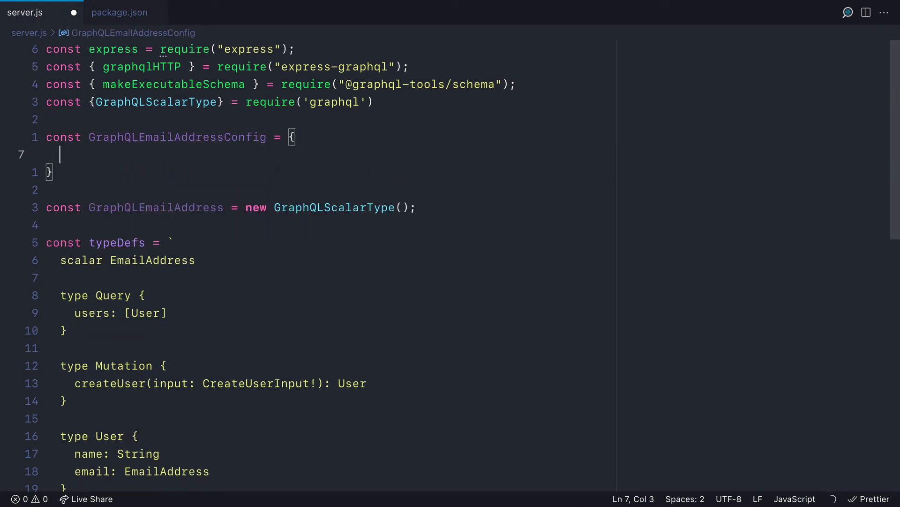
text(name: 'EmailAddress',)
text(descript)
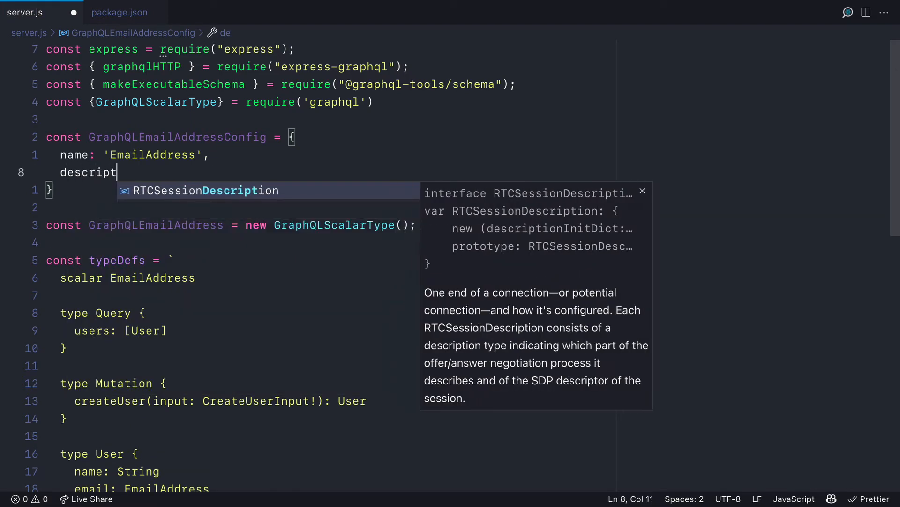
text(ion: 'A valid email address',)
text(serialize: value => value,)
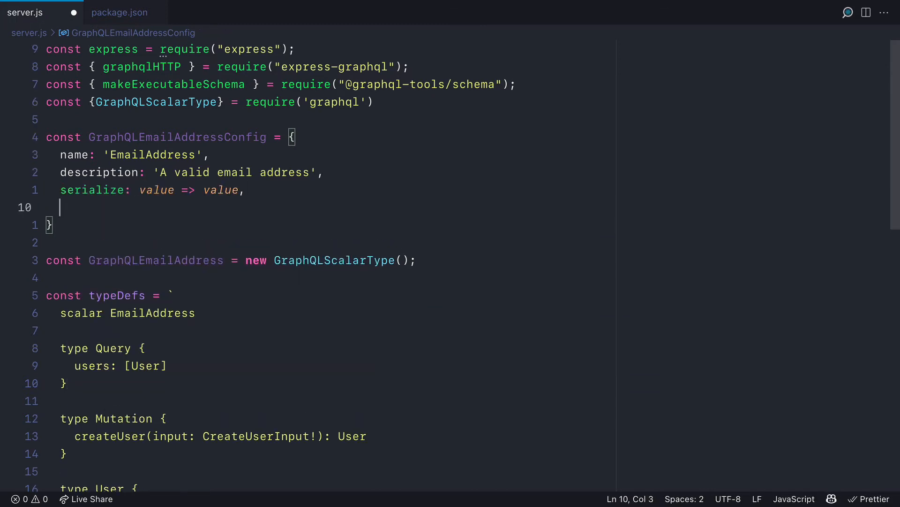
text(parseValue: value => value,)
text(parseLiteral: ast => ast.value,)
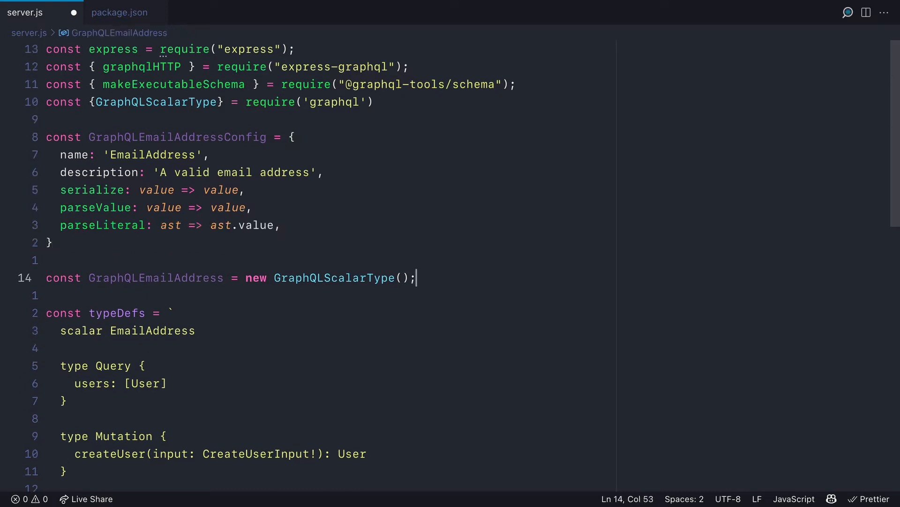
text(GraphQLEmailAddressConfig)
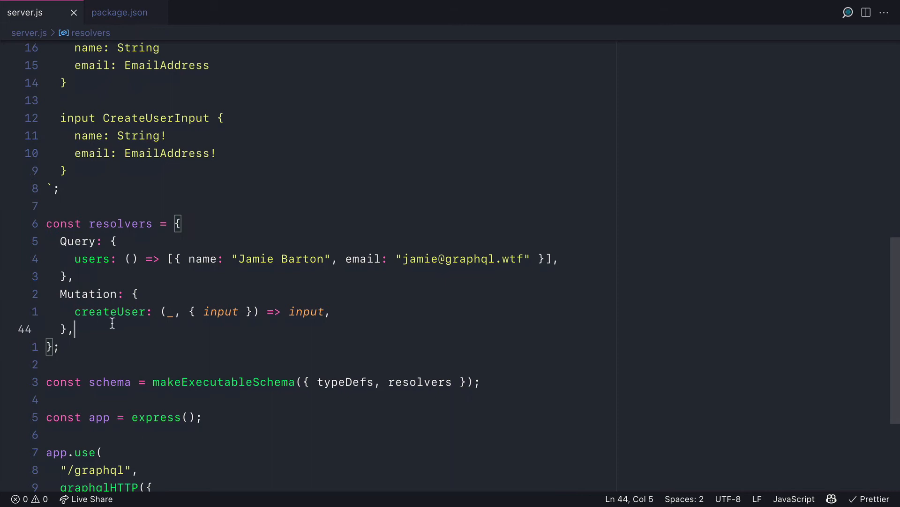
text(Em)
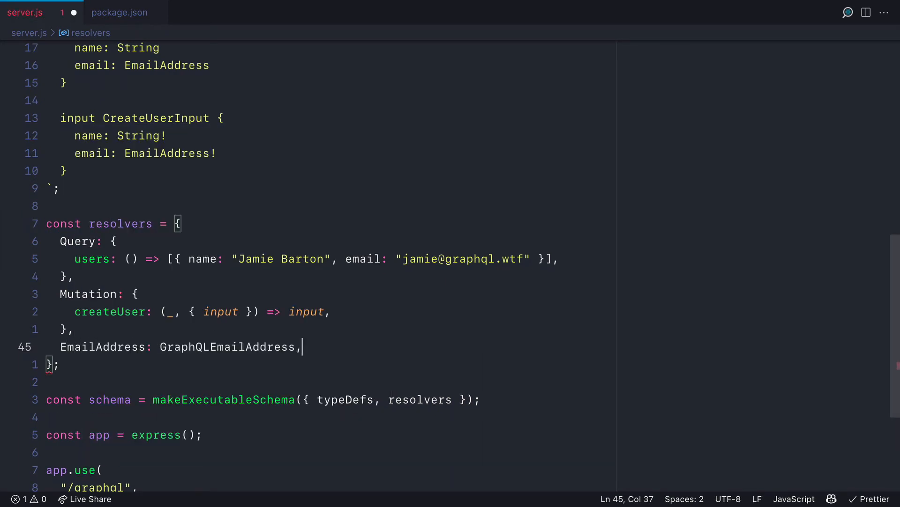
key(ctrl+s)
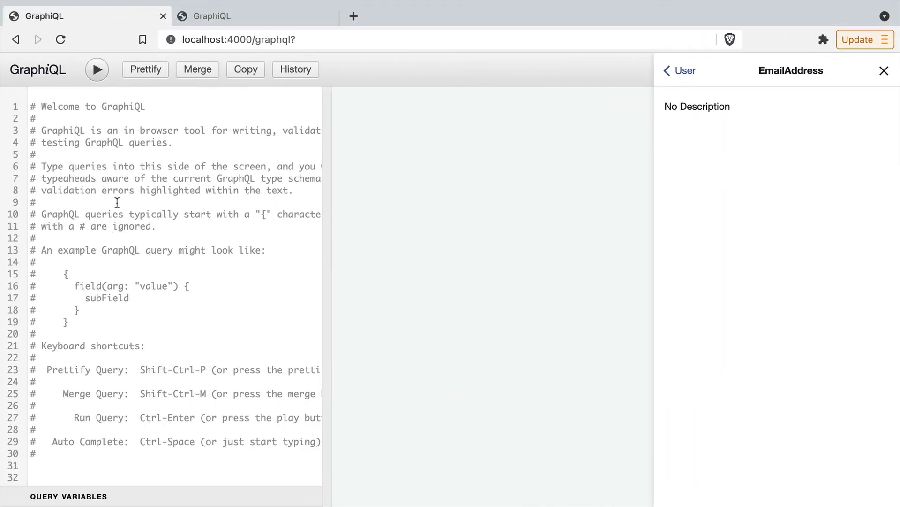
Confirm EmailAddress reads 'A valid email address' in Docs, then run { users { email } }.
click(680, 70)
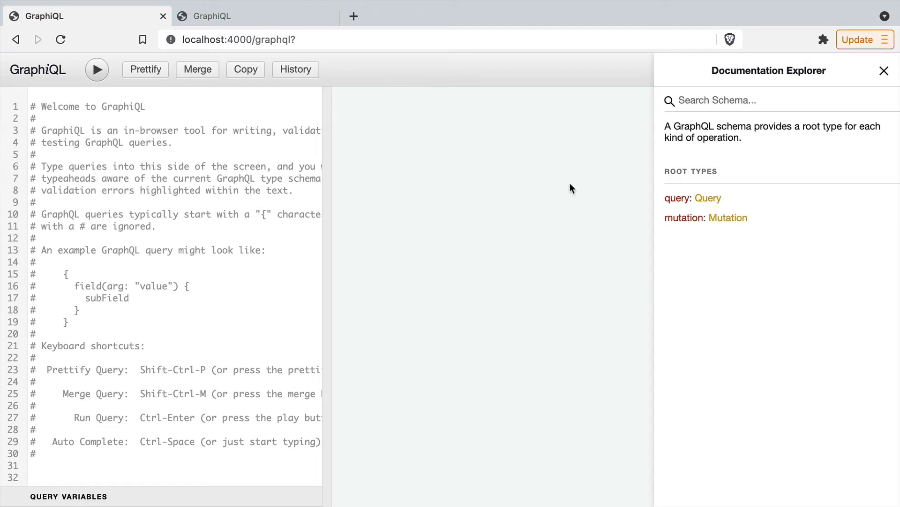
click(707, 198)
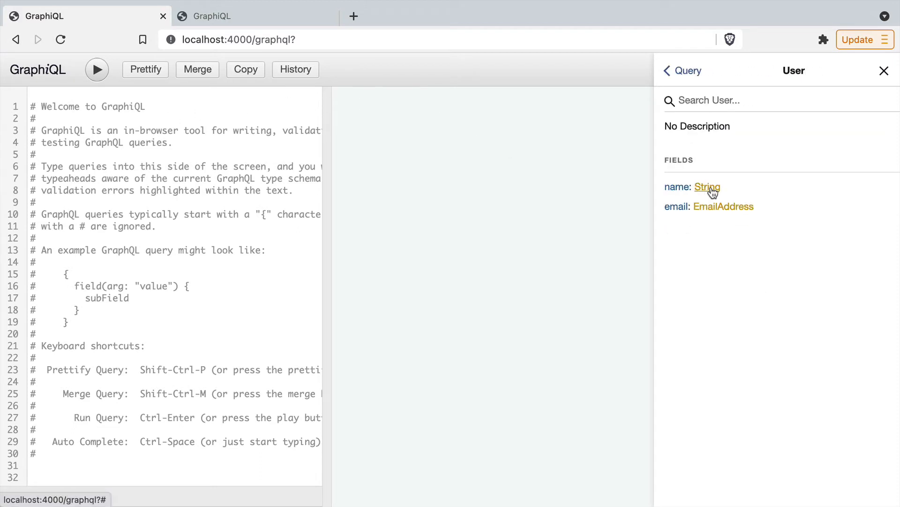
click(723, 206)
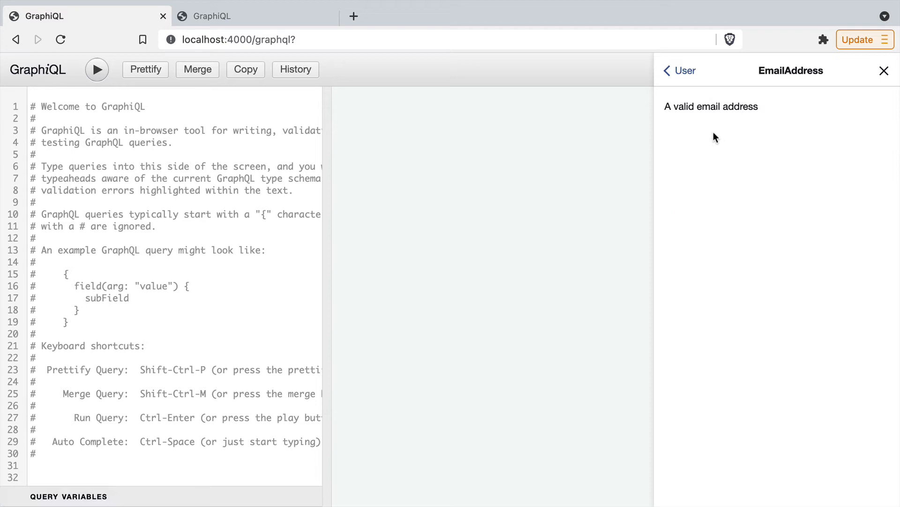
mouse_move(757, 157)
text(users)
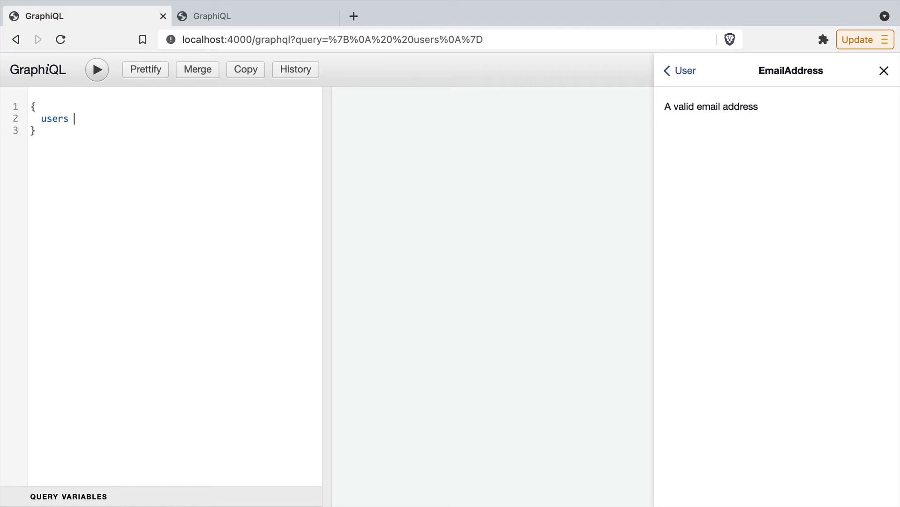
text({)
text(email)
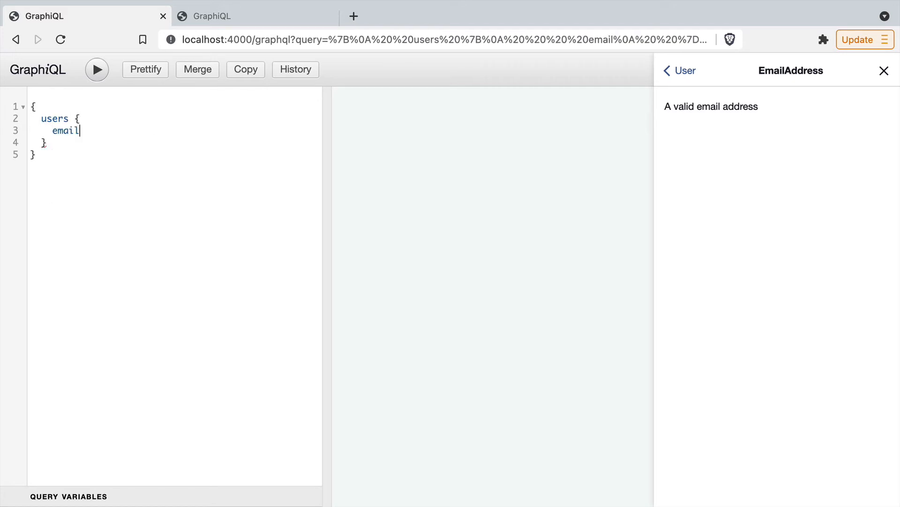
click(97, 69)
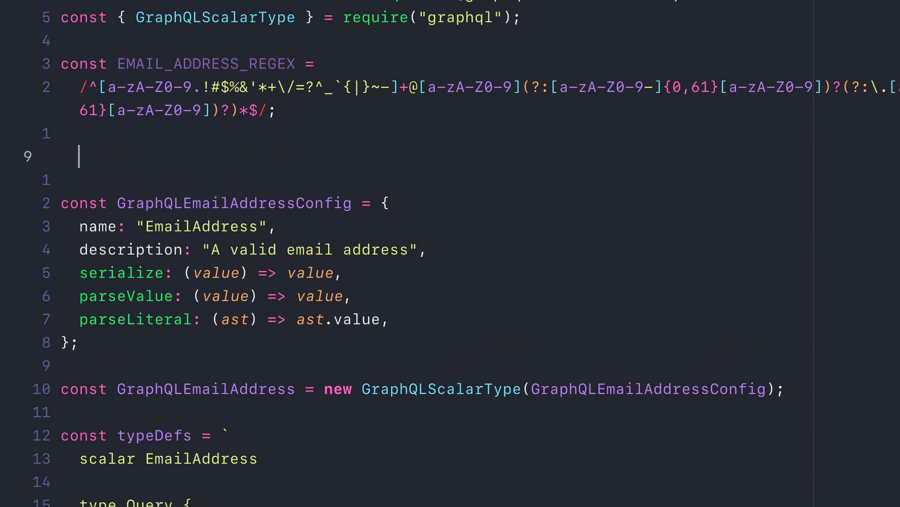
Write a validate function rejecting non-strings and invalid emails, and set serialize: validate.
text(const validat)
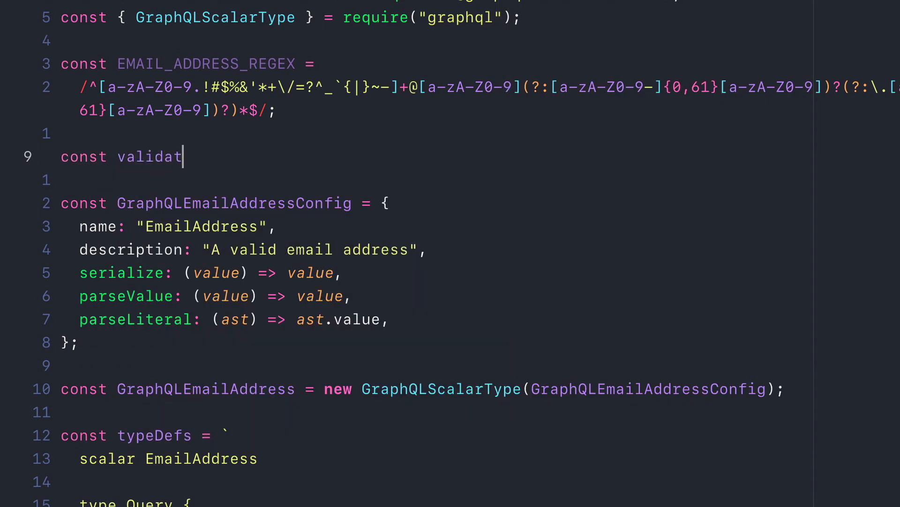
text(e = value => {)
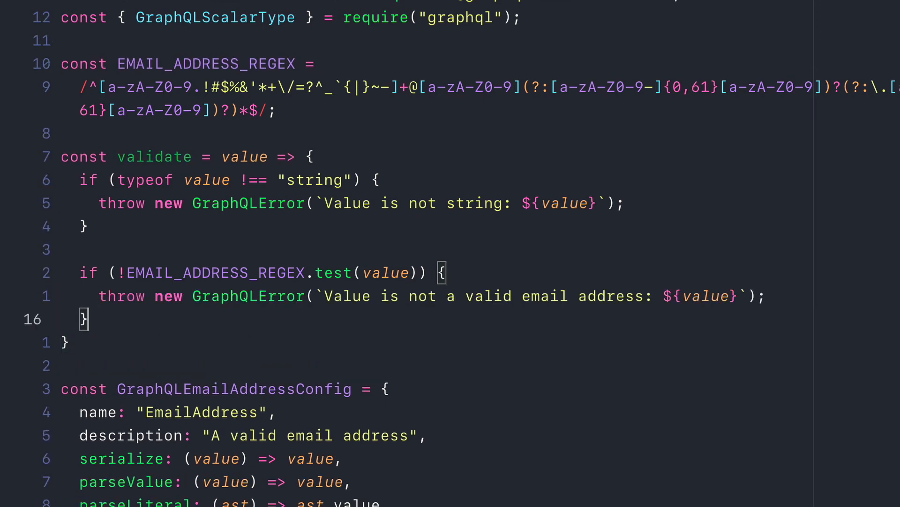
key(enter)
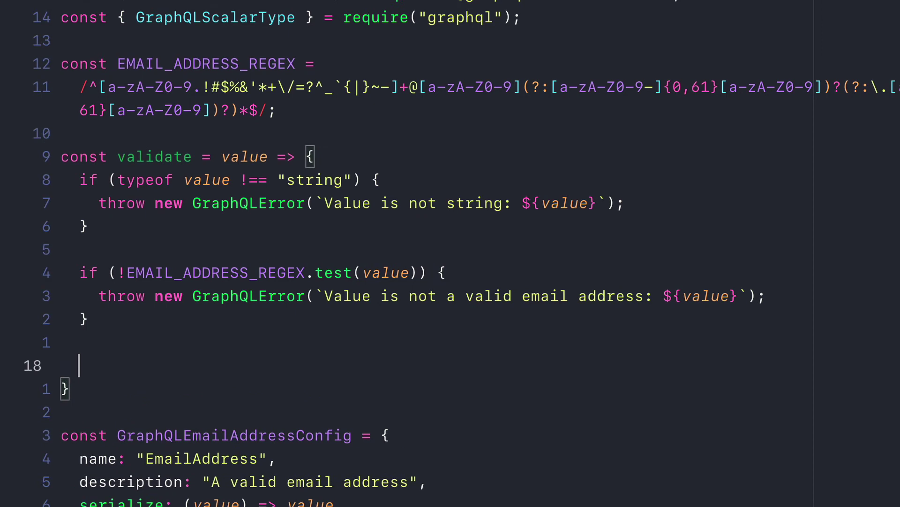
text(return value;)
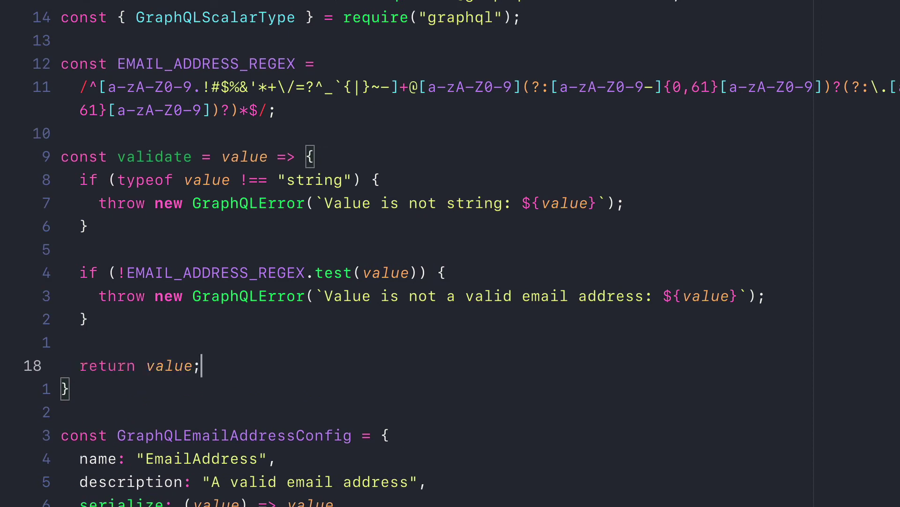
scroll(down, 3)
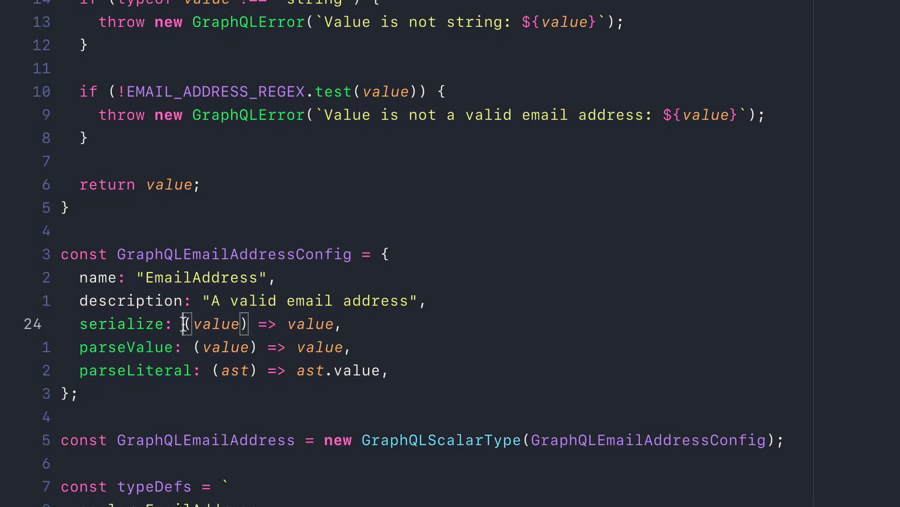
text(v)
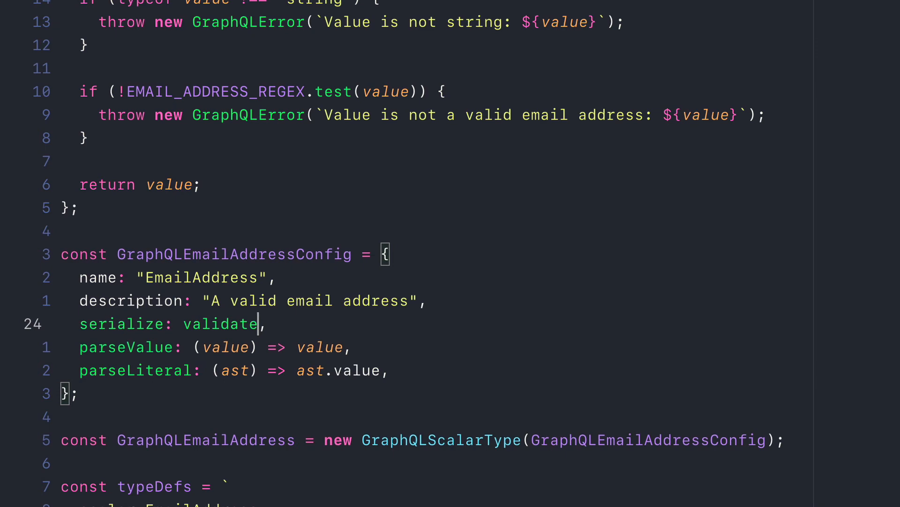
scroll(up, 3)
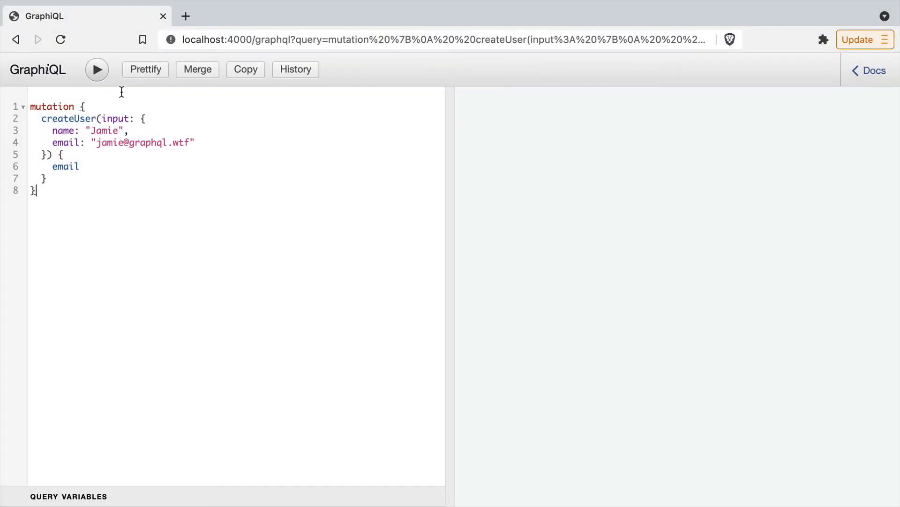
Run createUser with email 'jamie' to get the not-a-valid-email error.
click(97, 69)
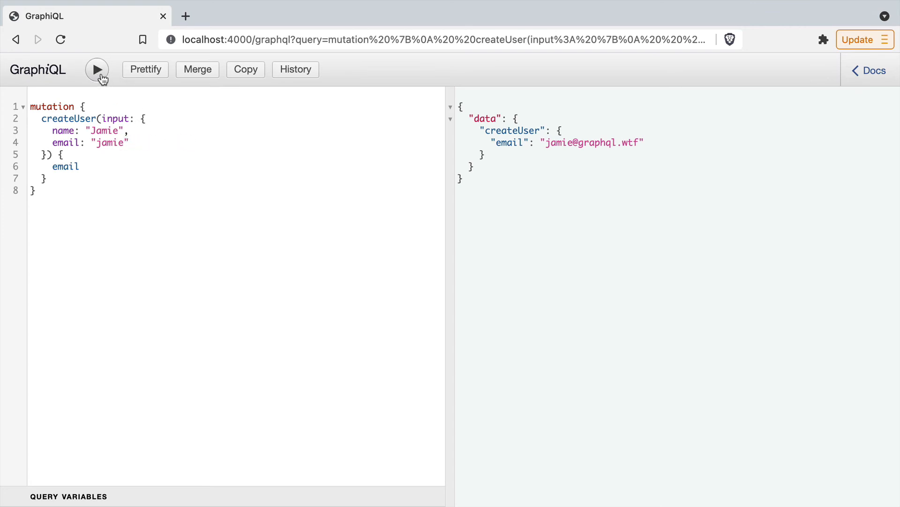
click(97, 69)
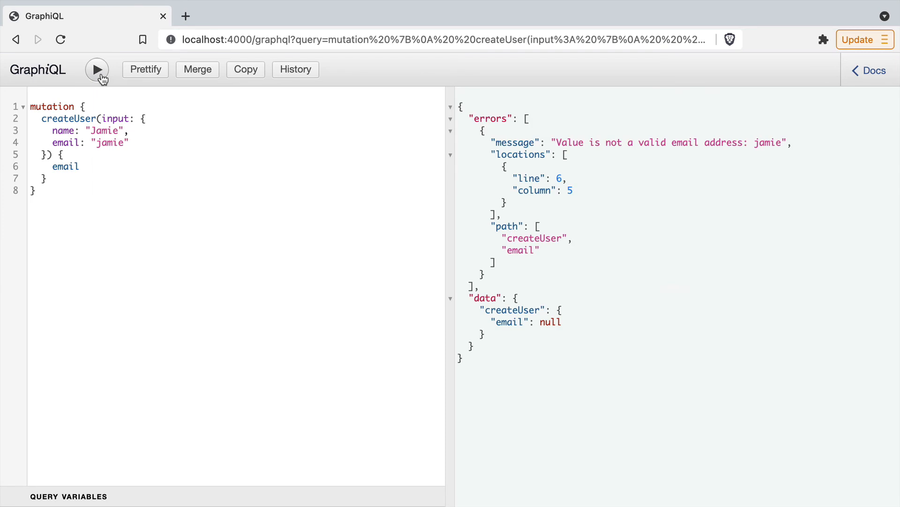
mouse_move(125, 146)
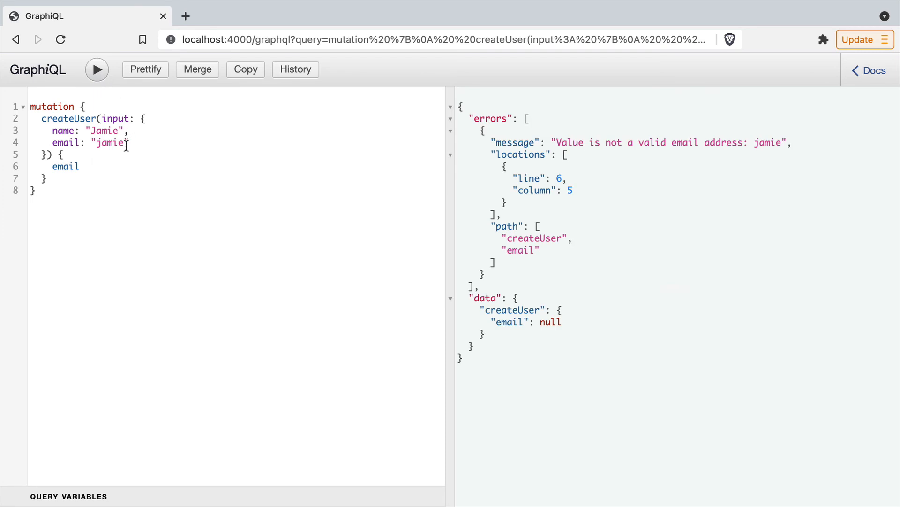
text(@)
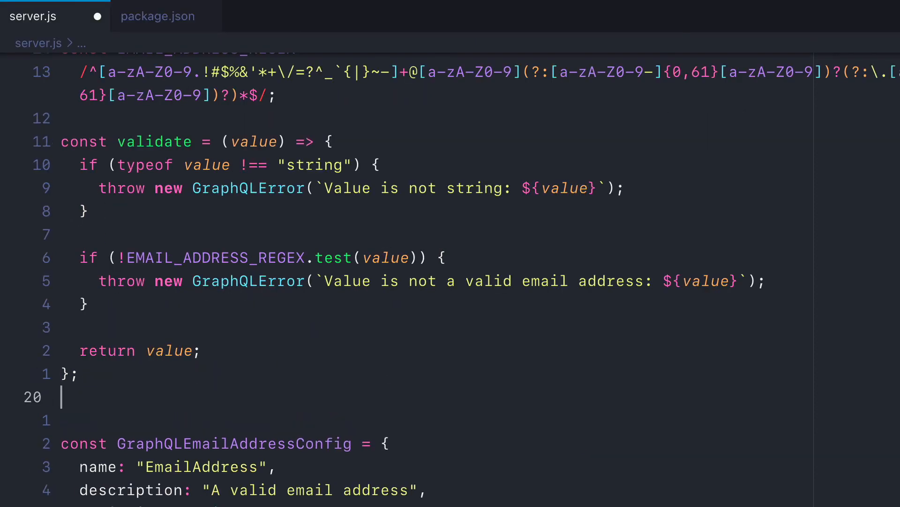
Add a parseLiteral check rejecting non-string literals, then rerun createUser with email: 1.
text(const parseLiteral => ast => {)
text(if (ast.kind !== Kind.STRING) {)
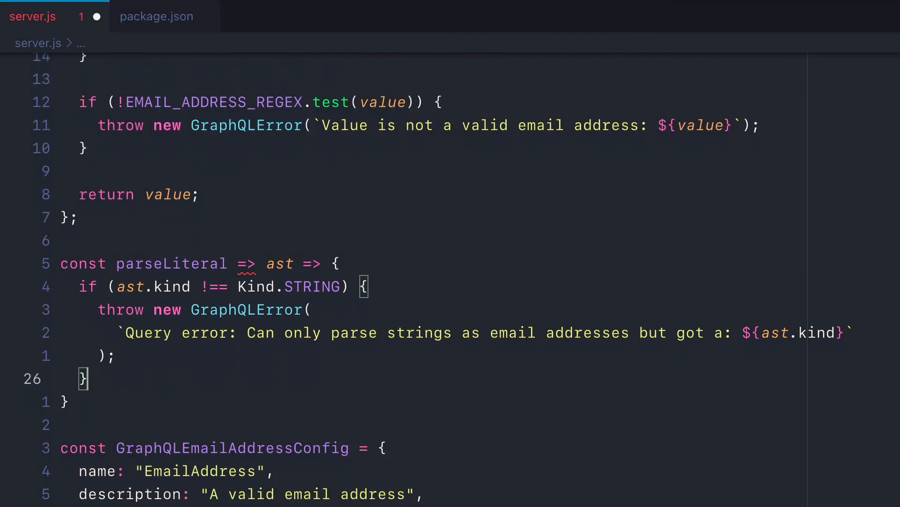
scroll(down, 3)
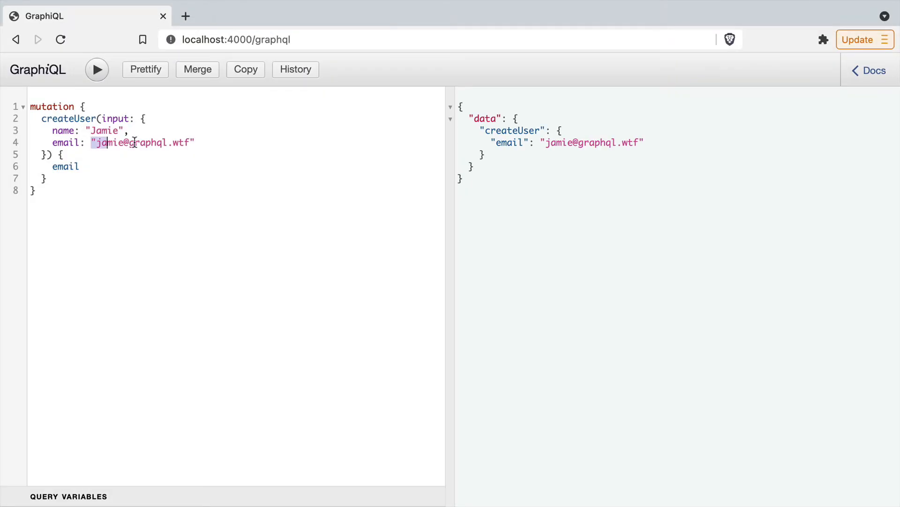
click(96, 70)
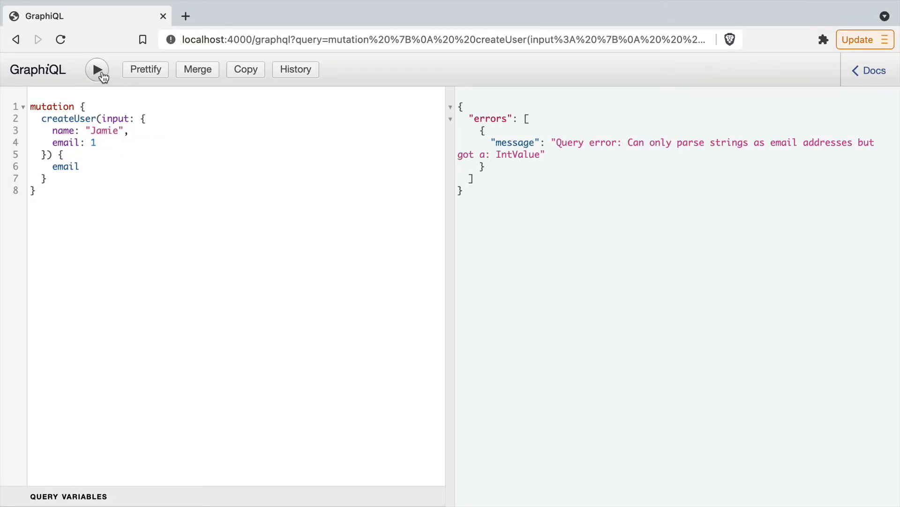